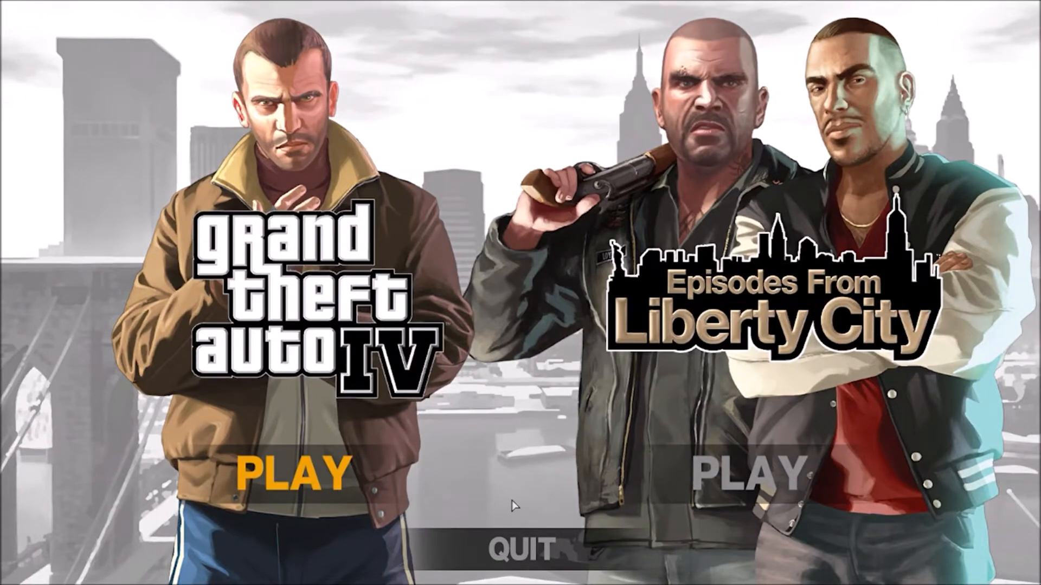
# Quit Grand Theft Auto IV from its launch menu to the desktop.
pyautogui.click(291, 472)
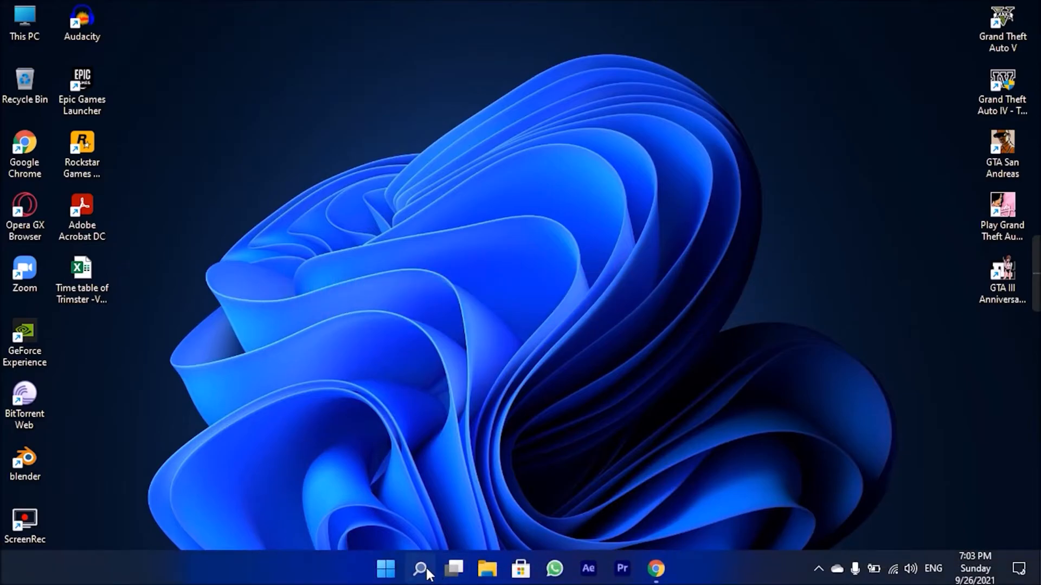
# Open dxdiag and view the Render page showing 2010 MB display memory.
pyautogui.write('dxdi')
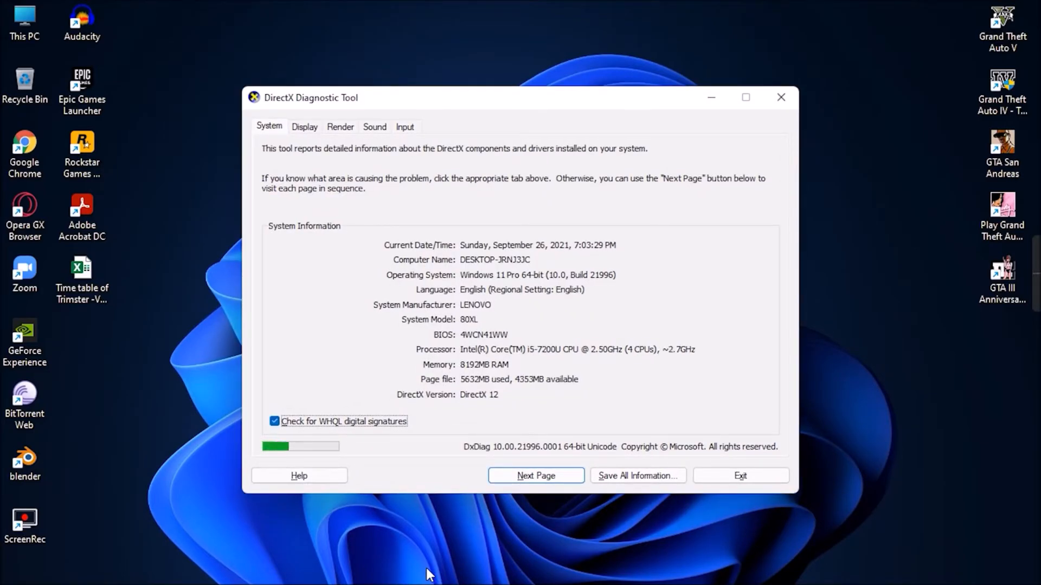
pyautogui.moveTo(381, 122)
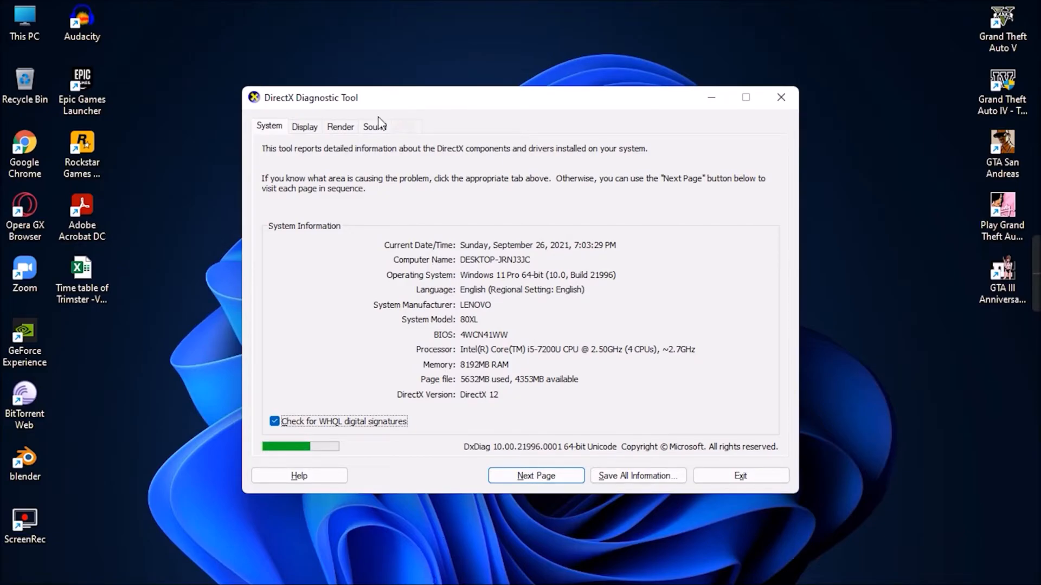
pyautogui.click(340, 126)
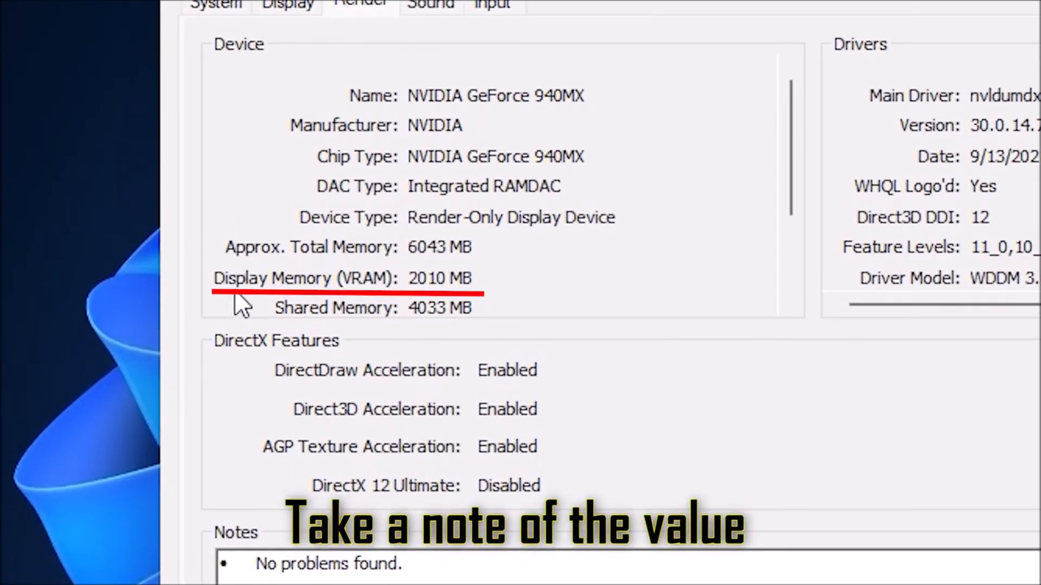
pyautogui.moveTo(468, 301)
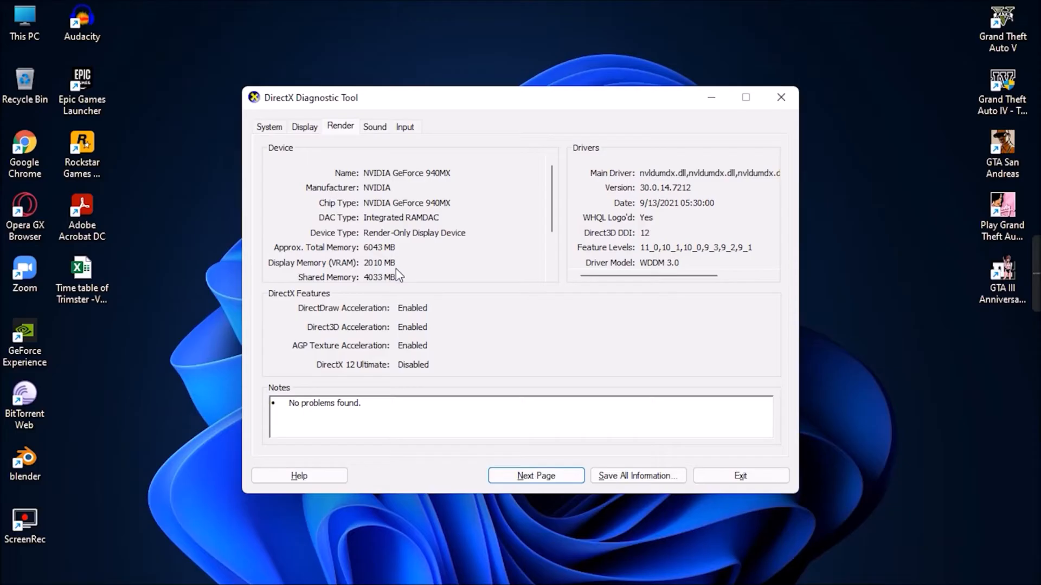
# Close dxdiag, open the GTA IV shortcut's file location, and create commandline.txt there.
pyautogui.click(741, 475)
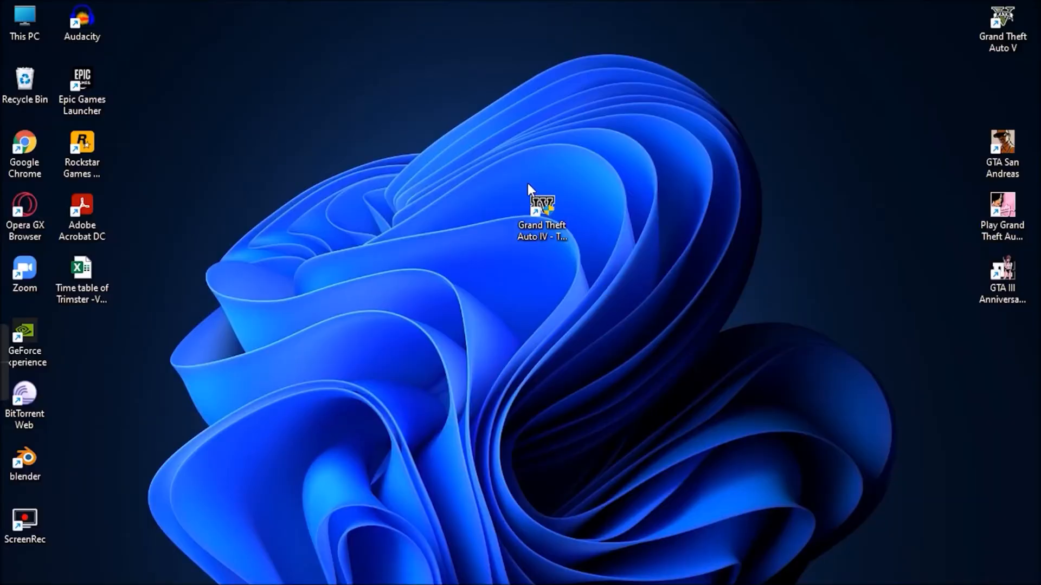
pyautogui.rightClick(541, 206)
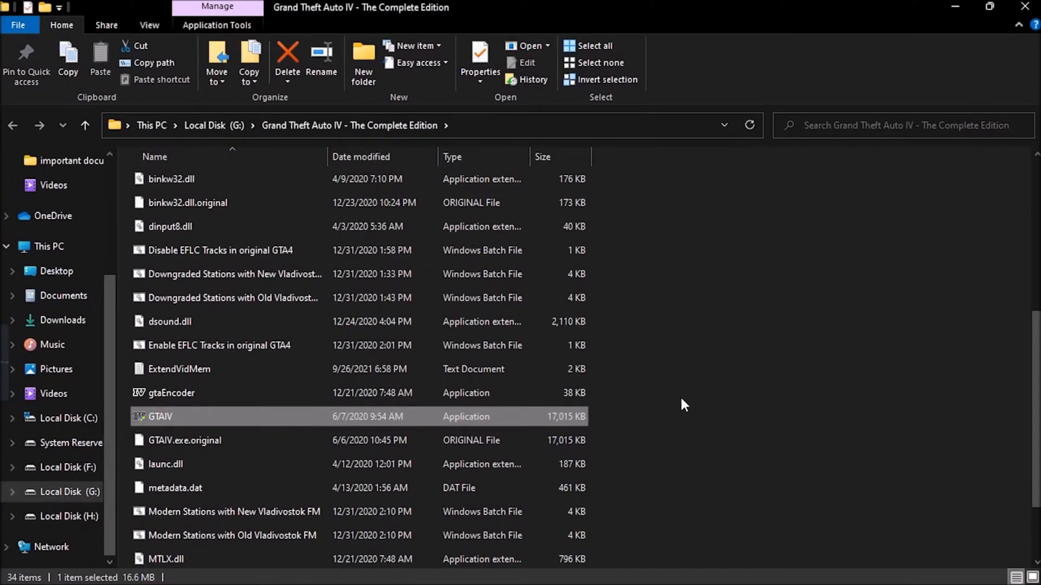
pyautogui.rightClick(682, 406)
pyautogui.write('commandline.txt')
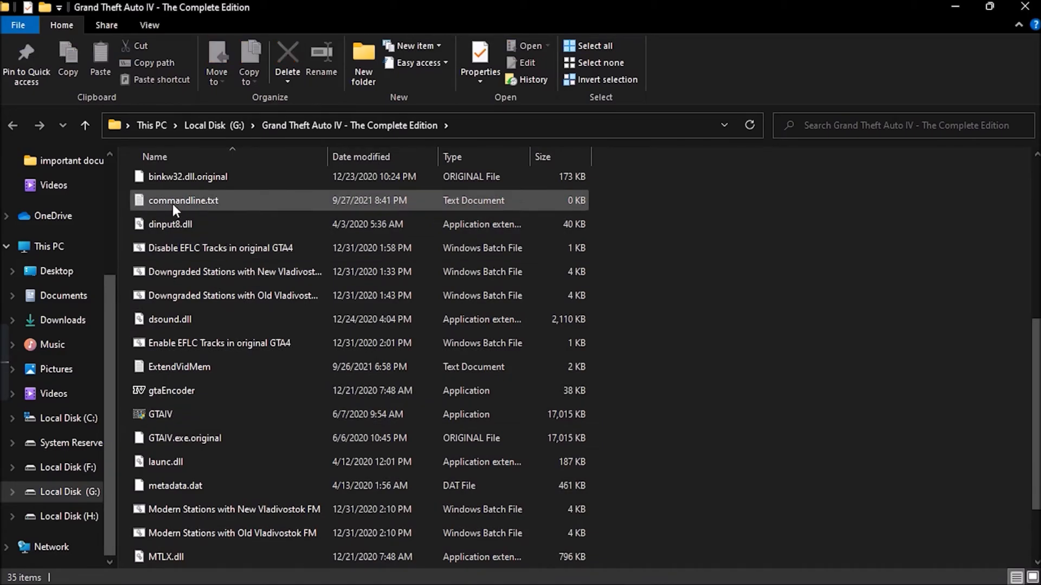
# Put the launch flags in commandline.txt with -availablevidmem 2010, then save.
pyautogui.doubleClick(183, 200)
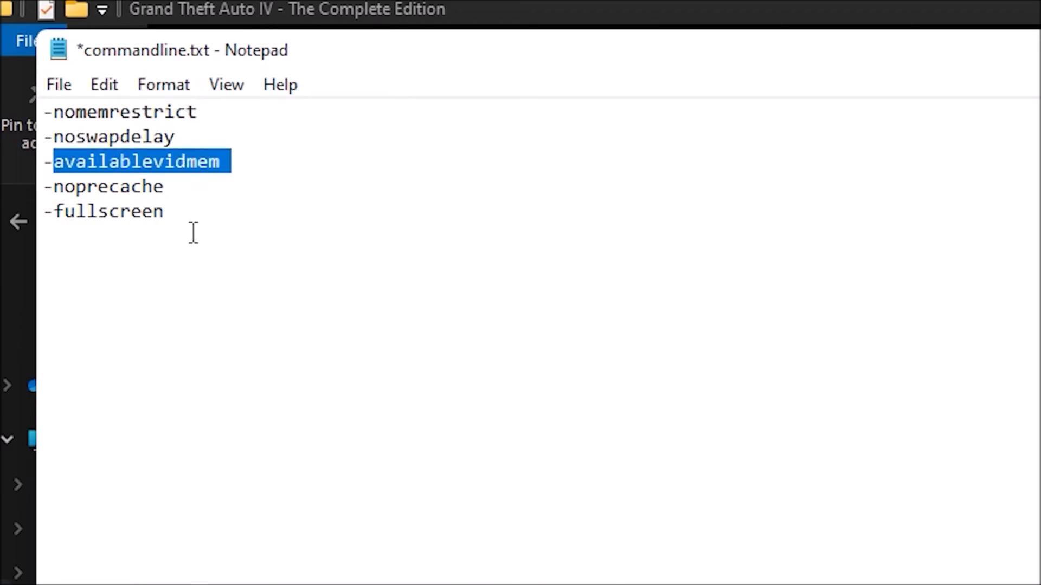
pyautogui.click(221, 162)
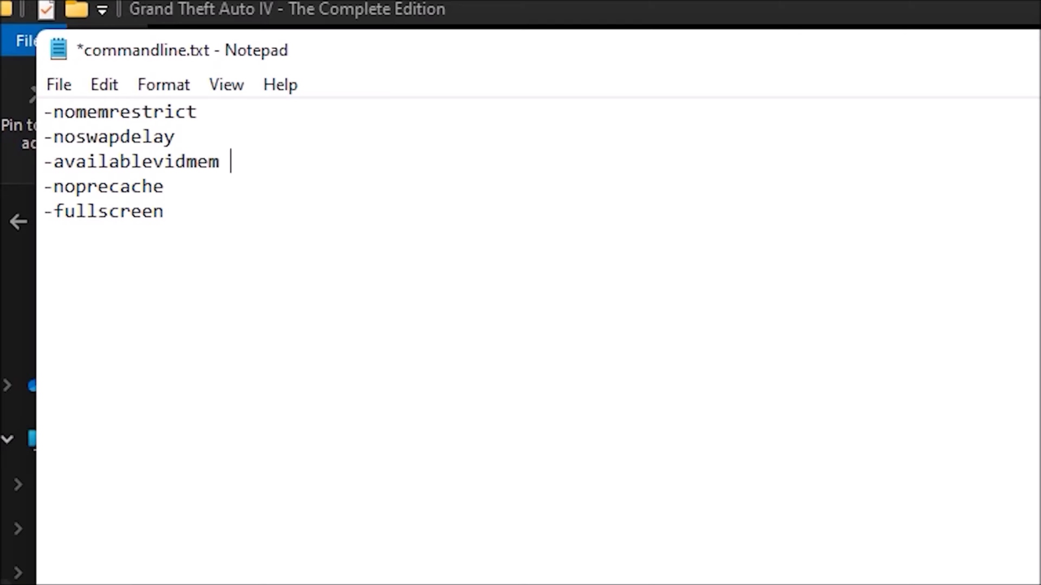
pyautogui.write('2010')
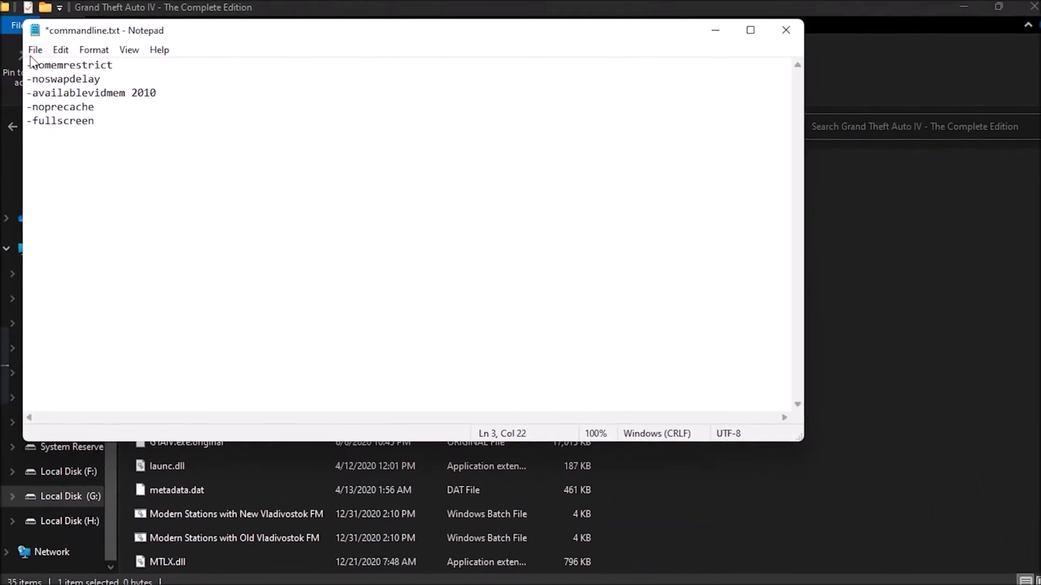
pyautogui.press('ctrl+s')
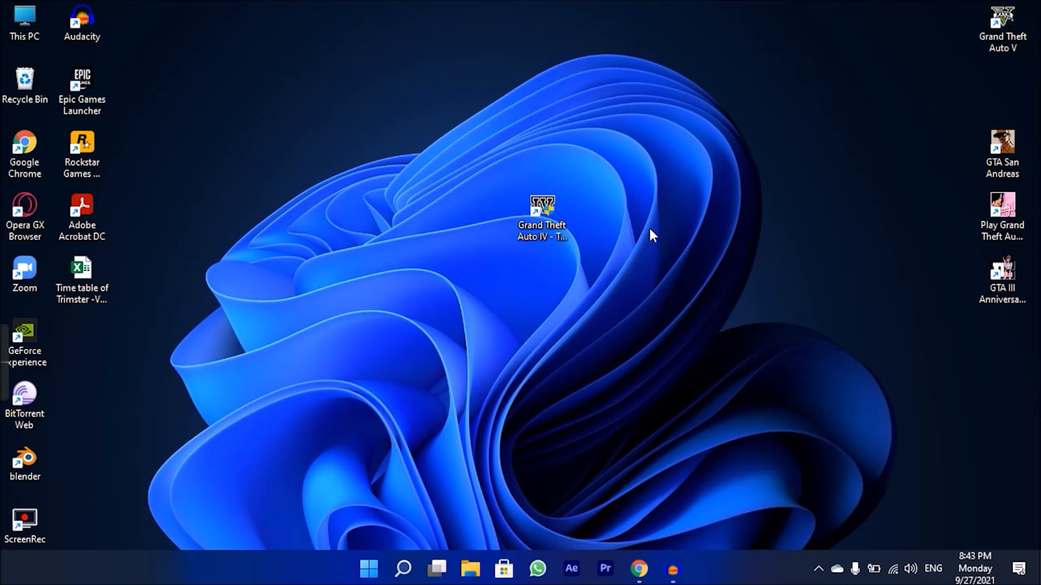
# Append -availablevidmem 2010 -norestrictions -nomemrestrict to the shortcut's Target field.
pyautogui.rightClick(543, 209)
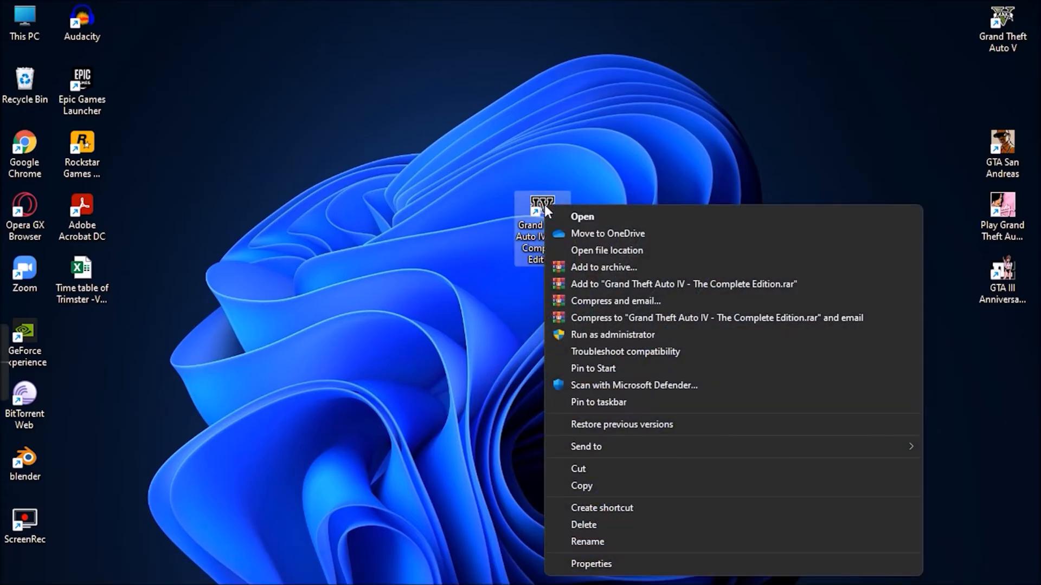
pyautogui.click(592, 564)
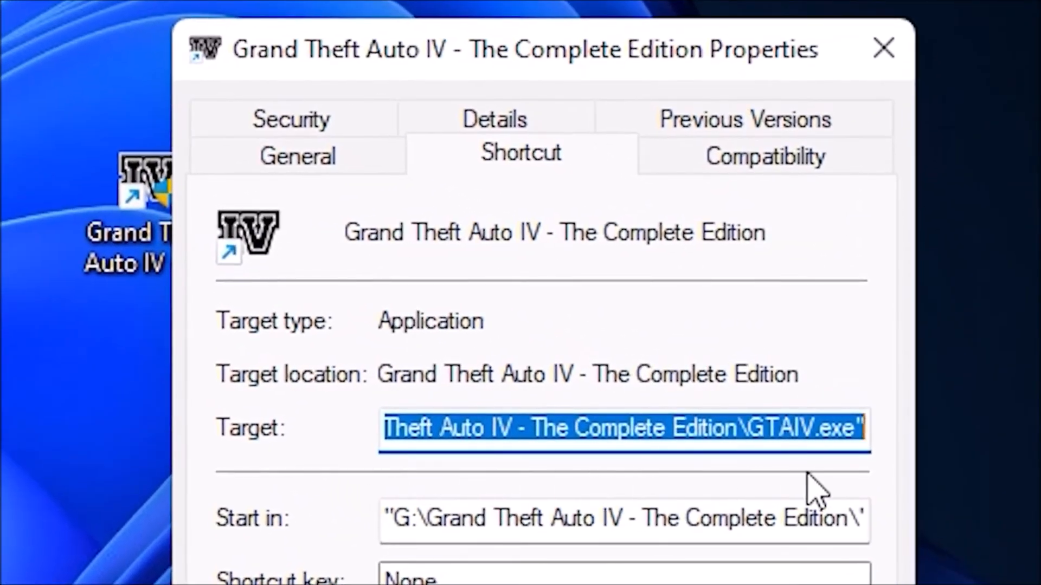
pyautogui.click(862, 427)
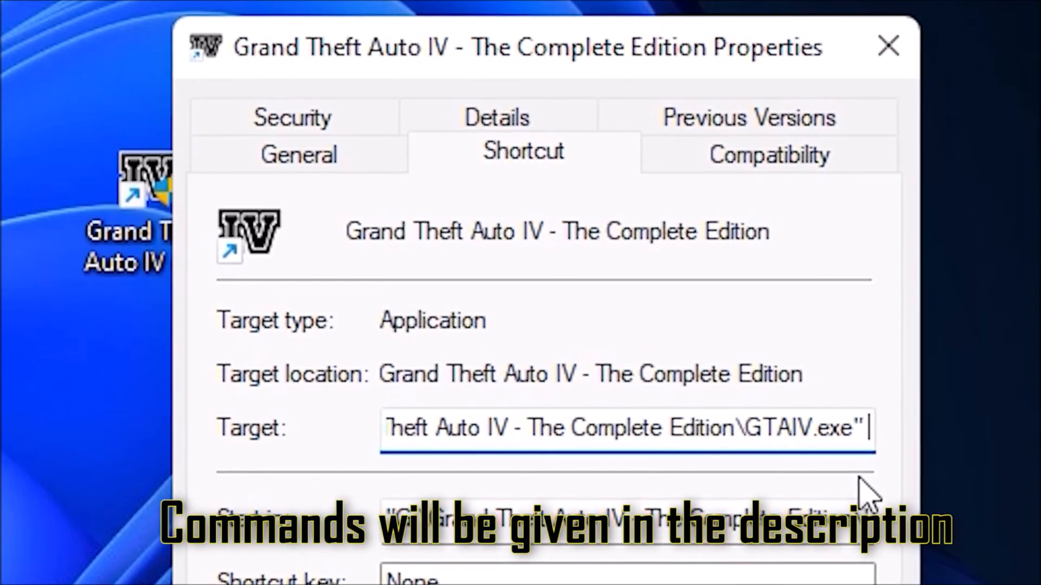
pyautogui.write('-availablevidmem 2010 -norestrictions -nomemrestrict')
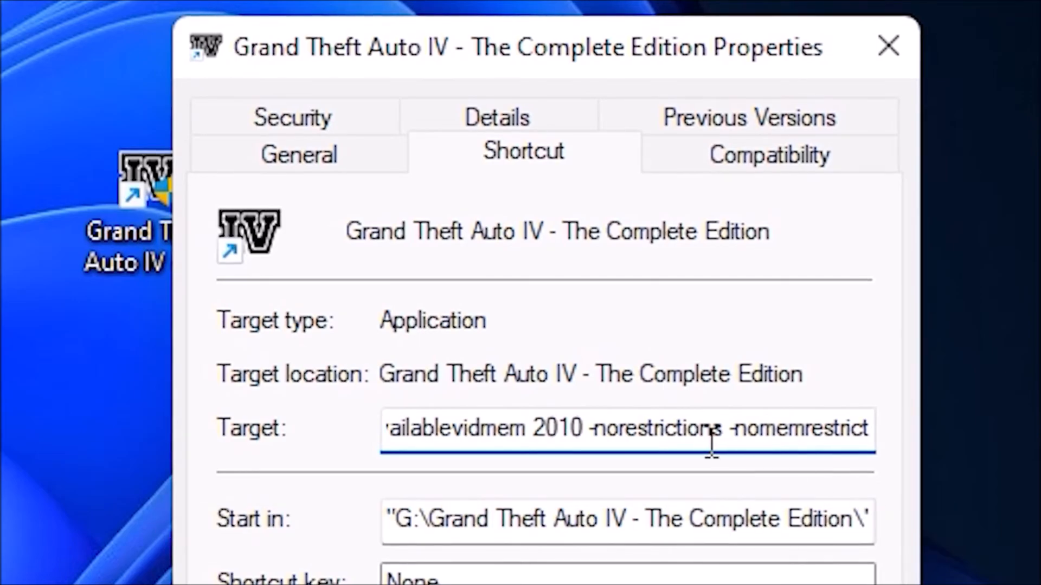
# Apply the new shortcut target with administrator permission and close Properties.
pyautogui.doubleClick(553, 429)
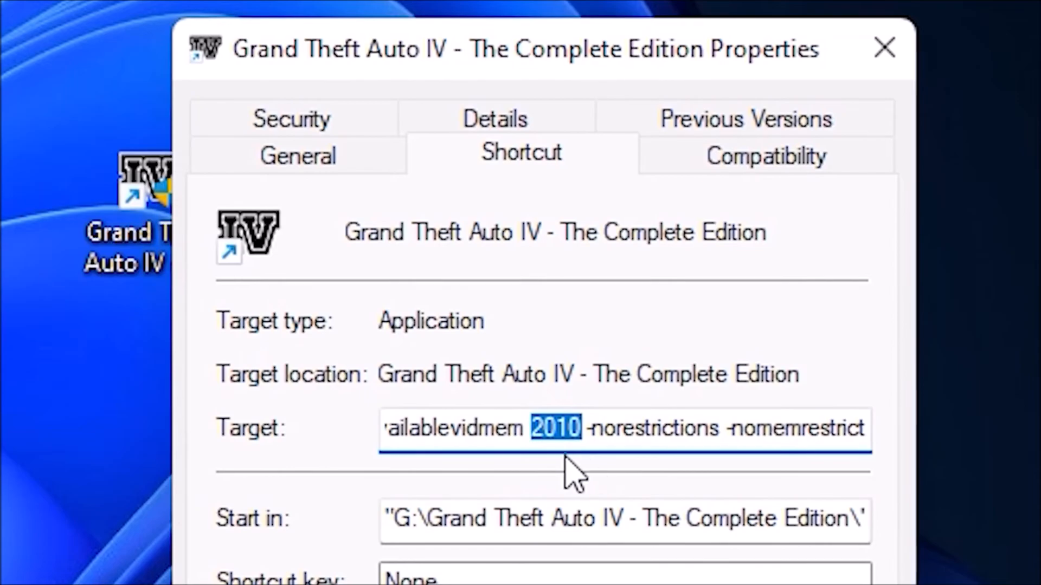
pyautogui.moveTo(592, 479)
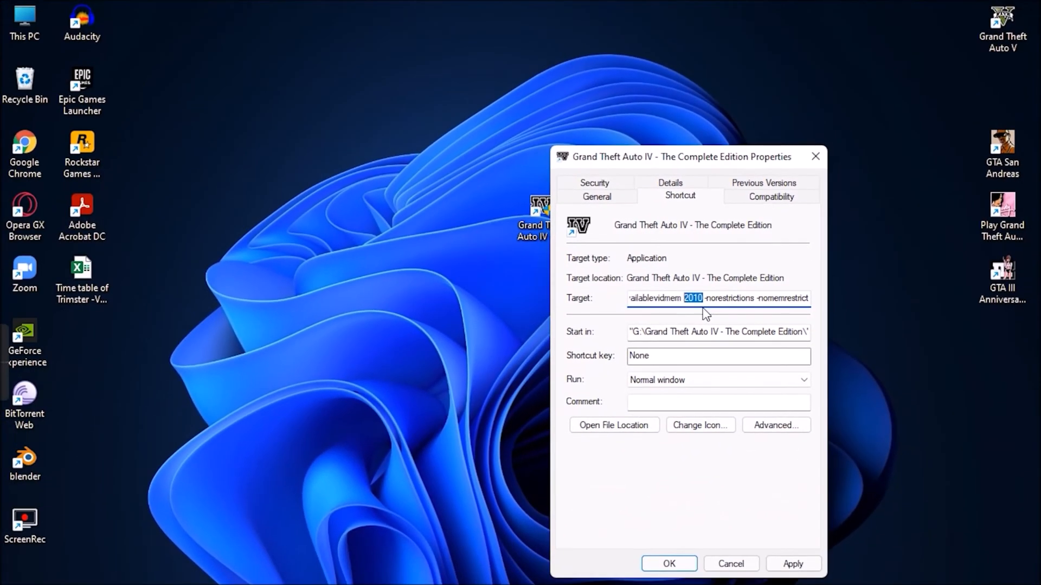
pyautogui.click(793, 564)
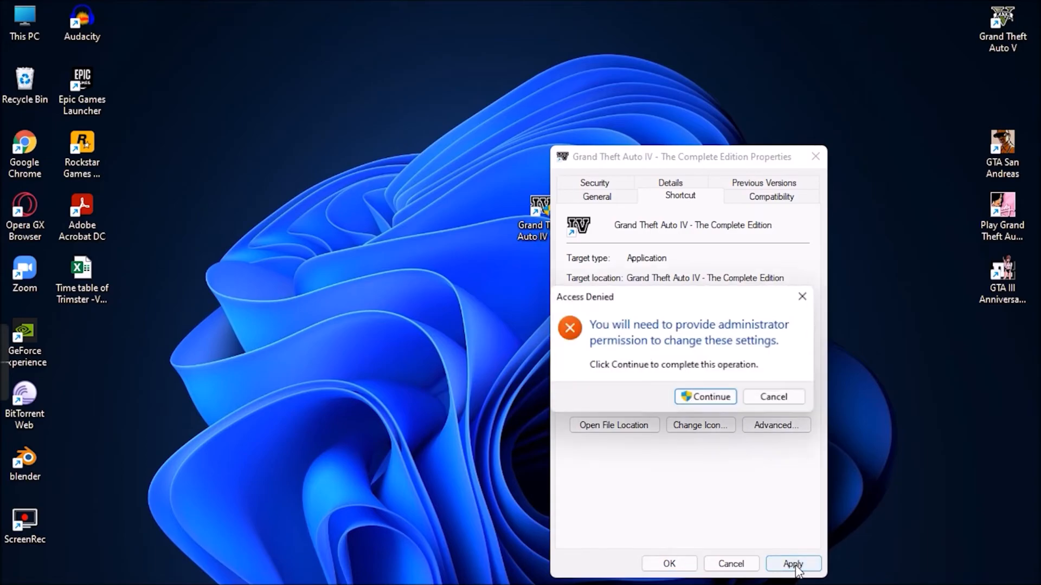
pyautogui.click(773, 396)
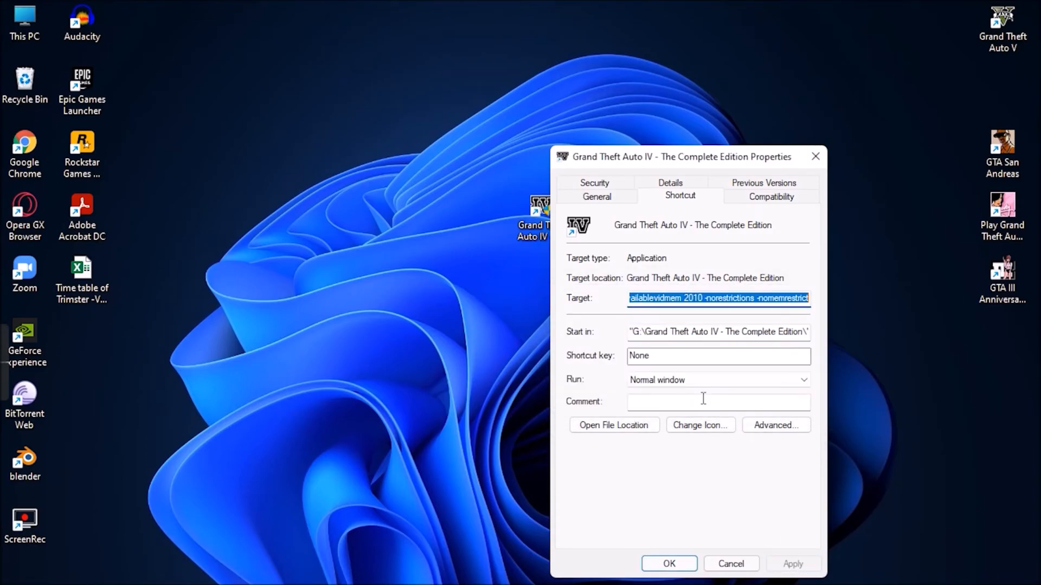
pyautogui.click(669, 579)
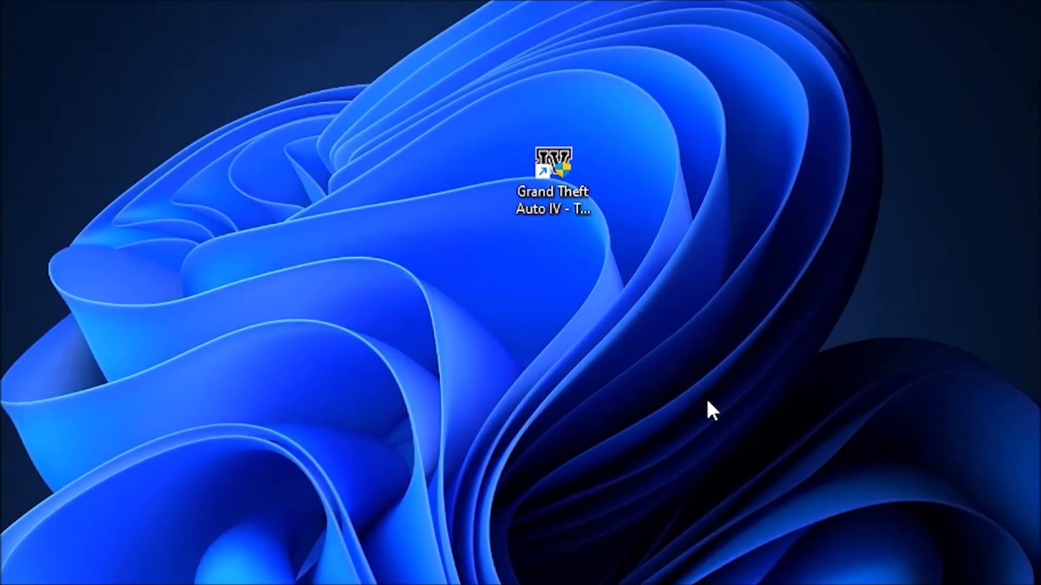
# Relaunch GTA IV from its shortcut to check 830 / 2010 MB resource usage.
pyautogui.doubleClick(551, 162)
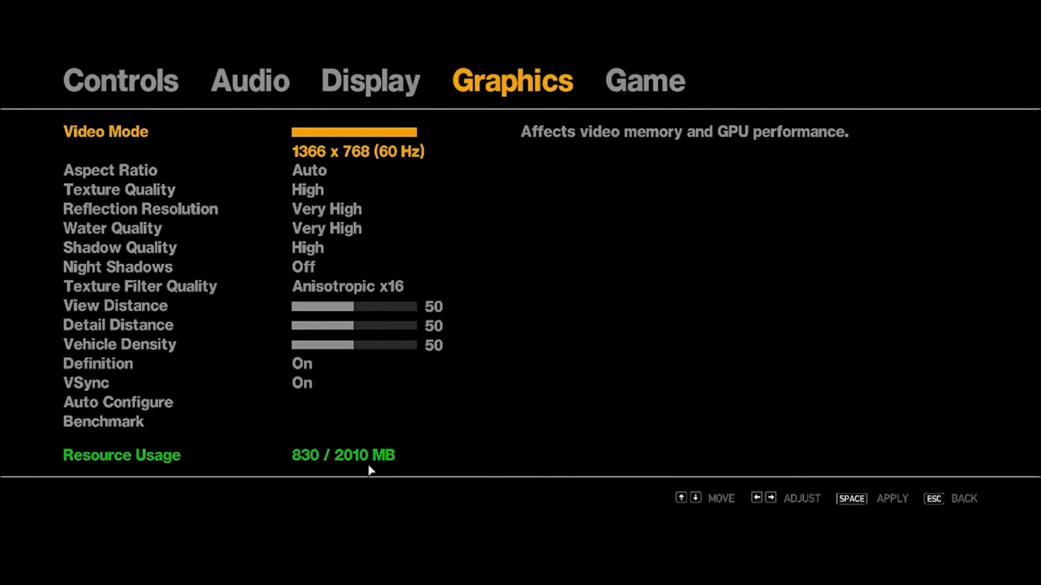
pyautogui.moveTo(362, 420)
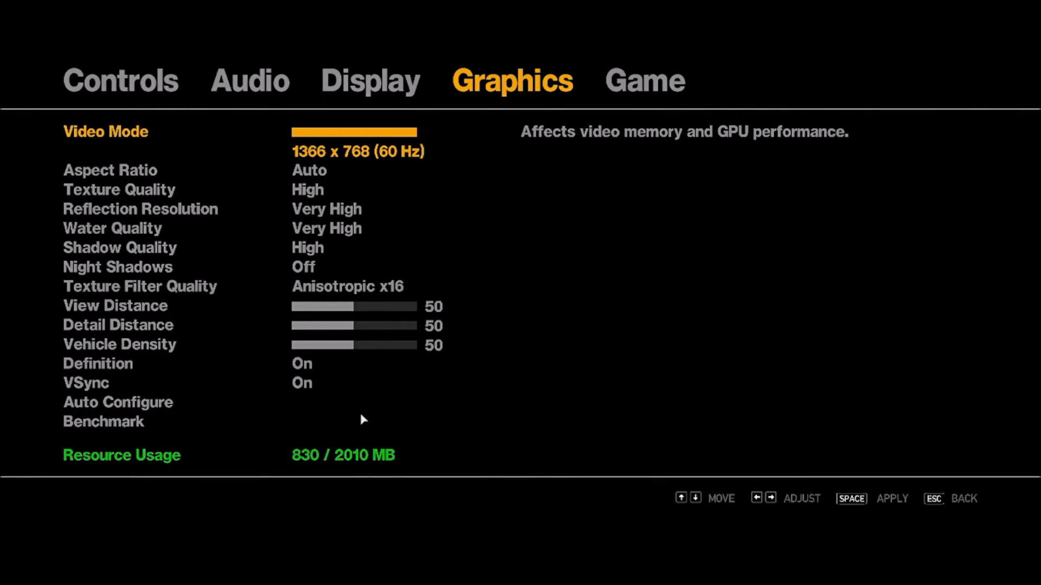